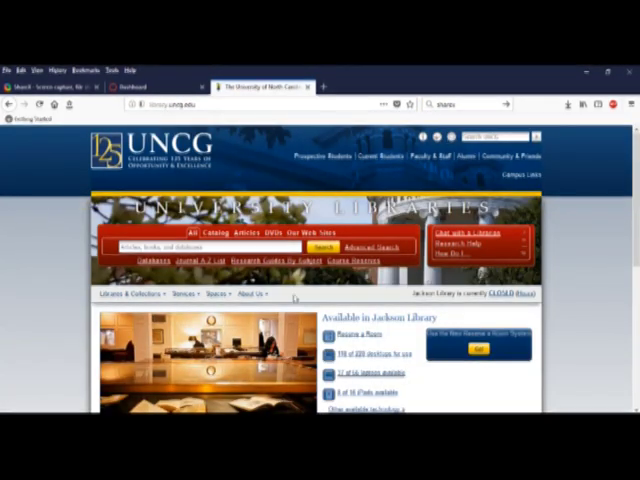
Step: Open Research Guides By Subject and scroll through the full subject list
scroll("down", 3)
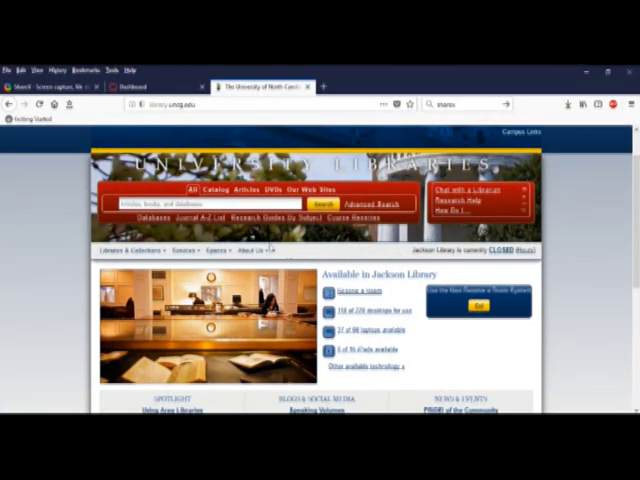
left_click(270, 218)
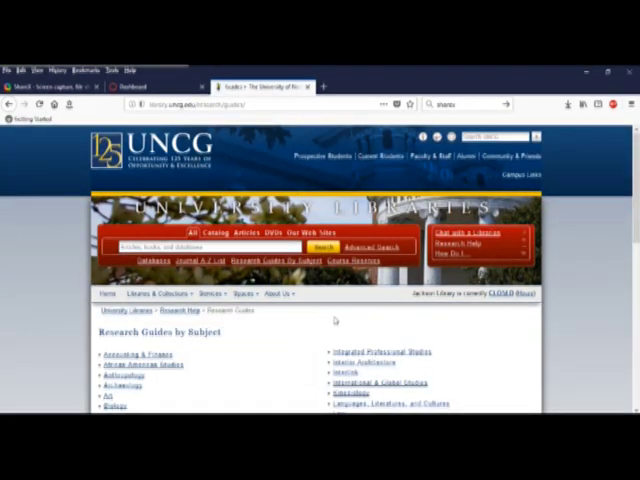
scroll("down", 3)
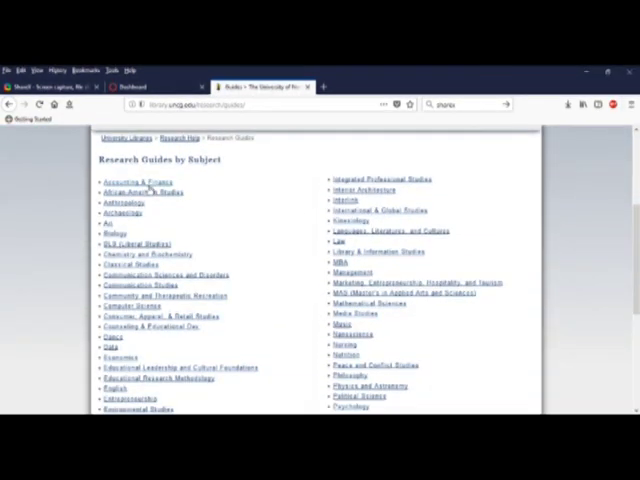
scroll("down", 3)
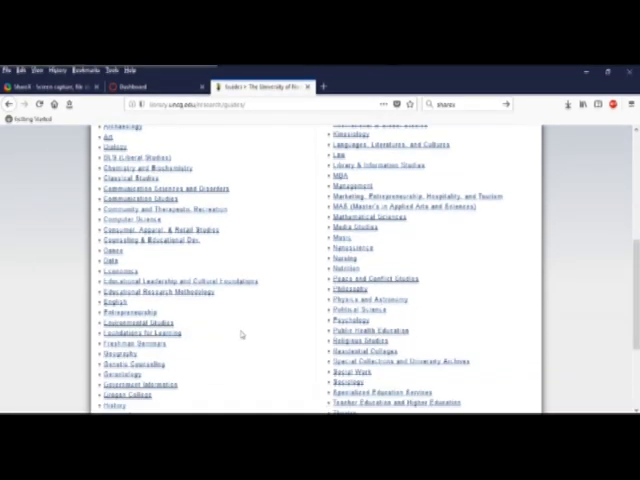
scroll("down", 3)
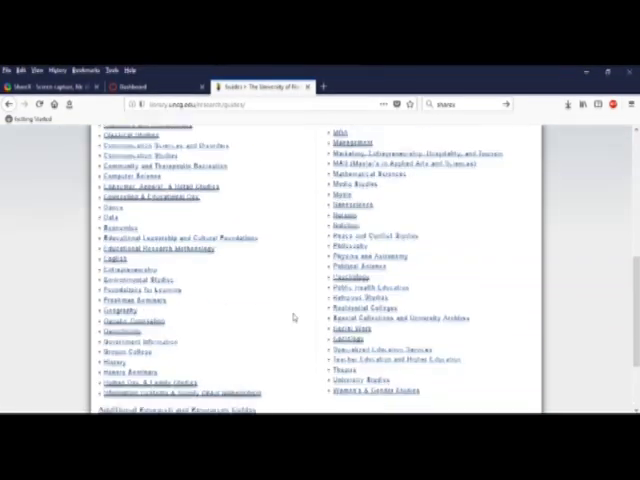
scroll("up", 3)
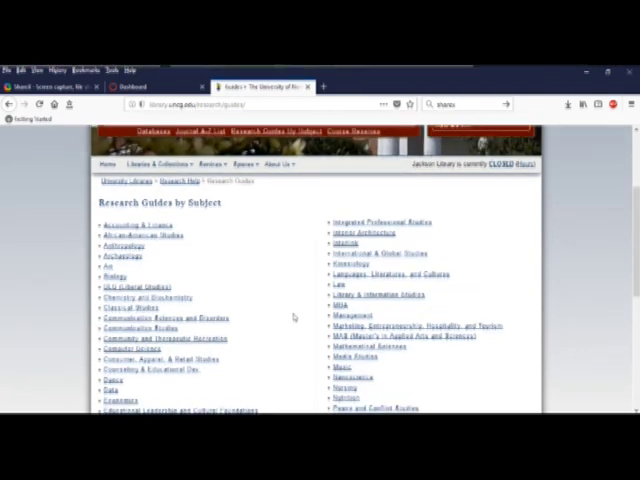
Step: Open the Law guide and scroll through the Law Resources: Home page
left_click(335, 284)
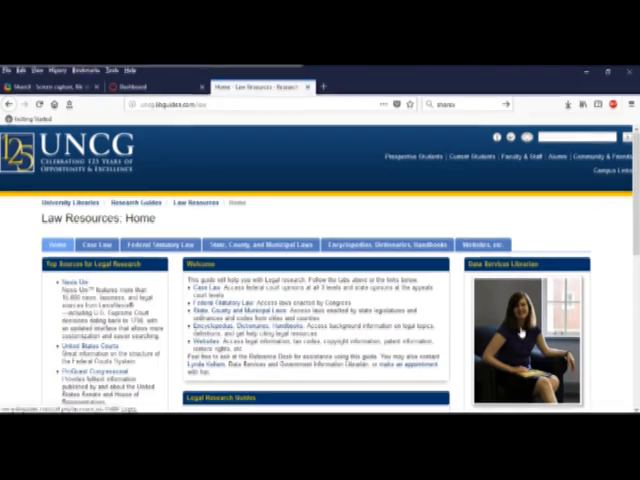
scroll("down", 3)
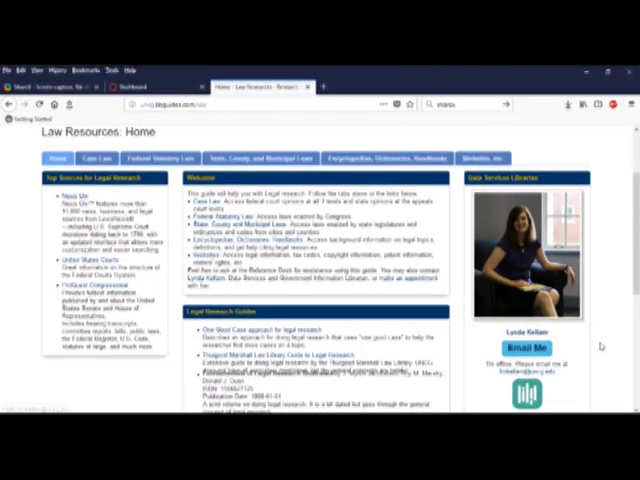
scroll("down", 3)
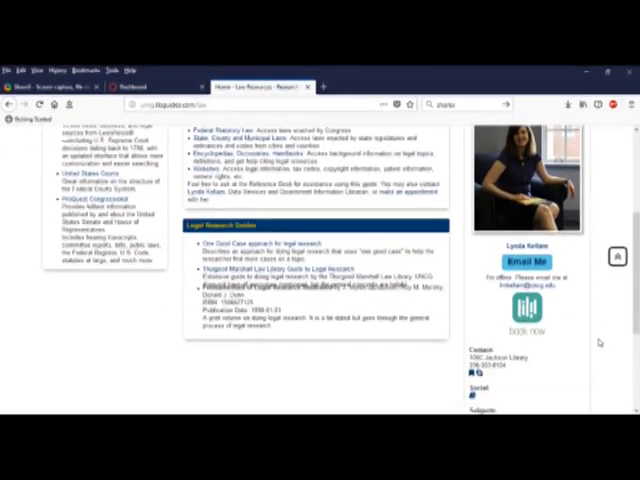
scroll("down", 3)
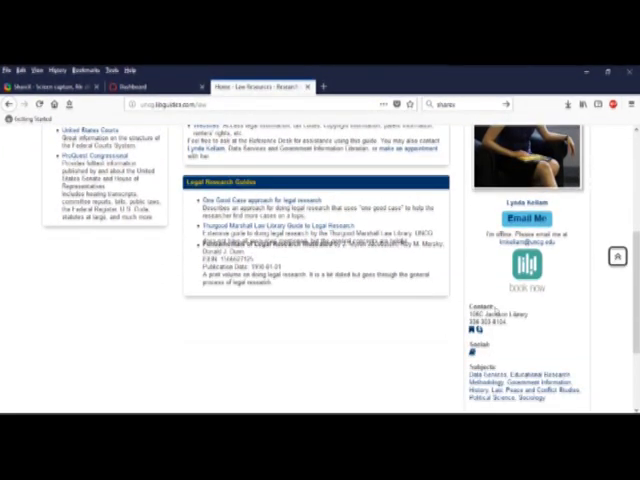
scroll("down", 3)
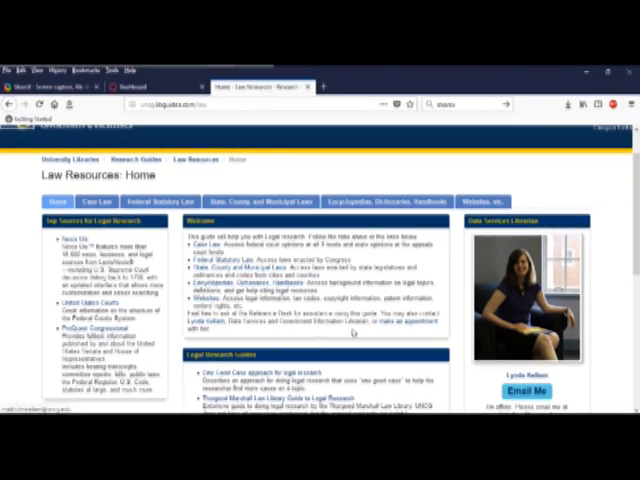
scroll("down", 3)
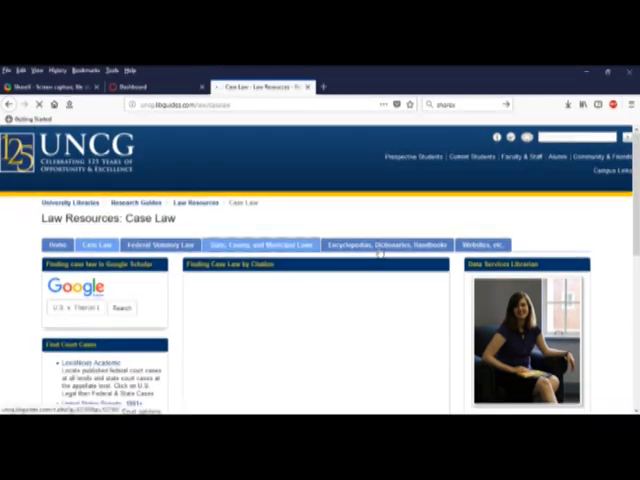
Step: Scroll through the Case Law page's citation video and North Carolina case law sources
scroll("down", 3)
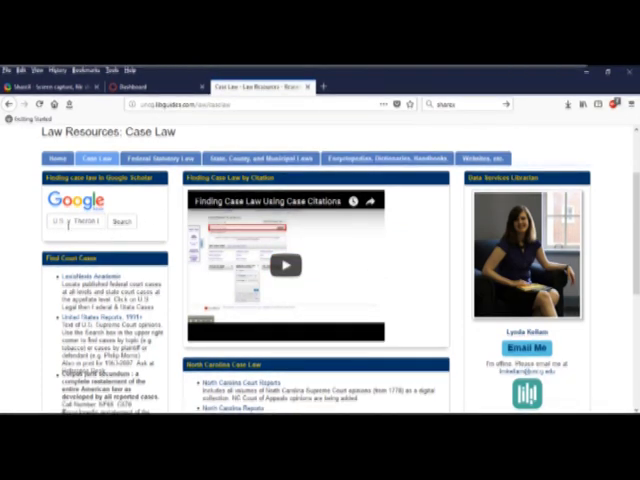
scroll("down", 3)
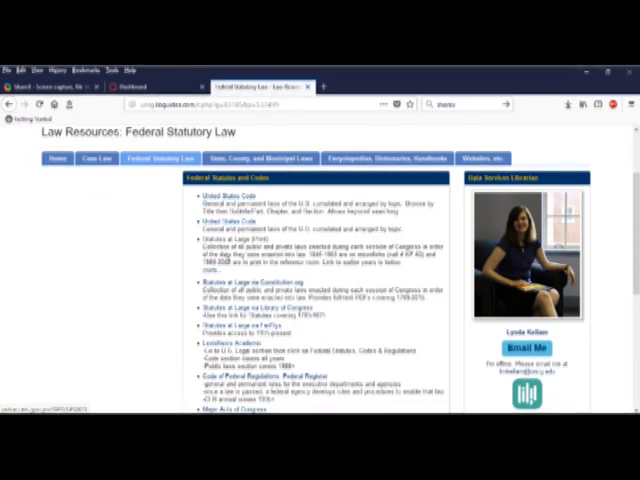
Step: Review Federal Statutory Law, then view State, County, and Municipal Laws and Encyclopedias pages
scroll("down", 3)
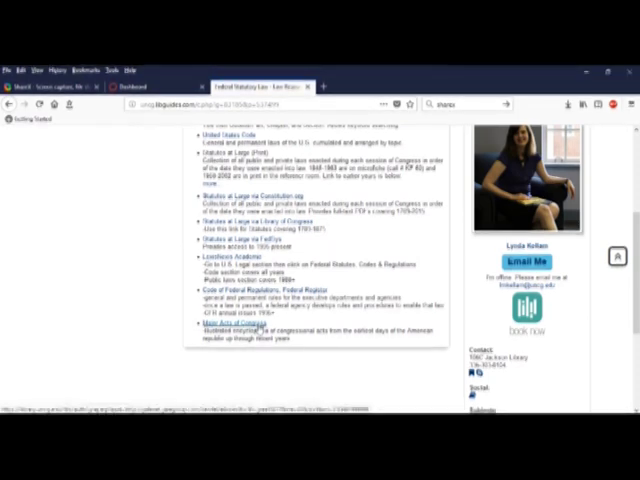
scroll("up", 3)
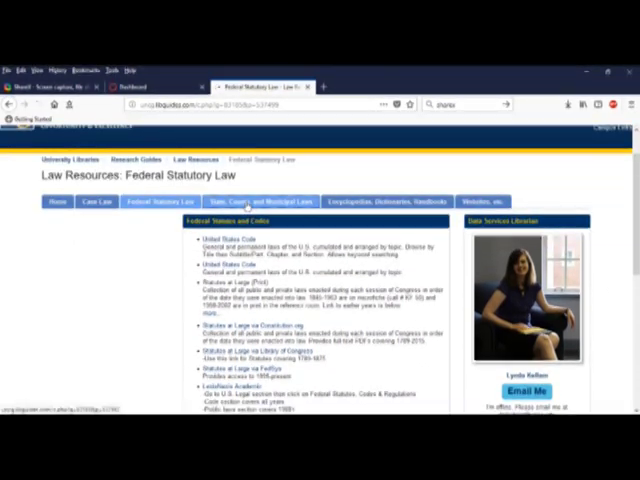
left_click(255, 201)
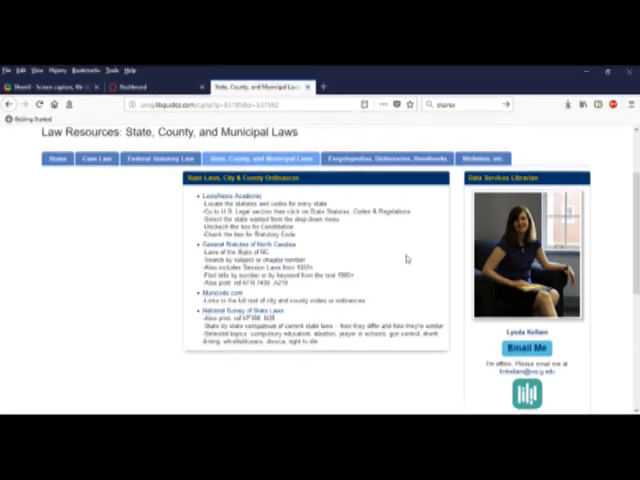
left_click(375, 158)
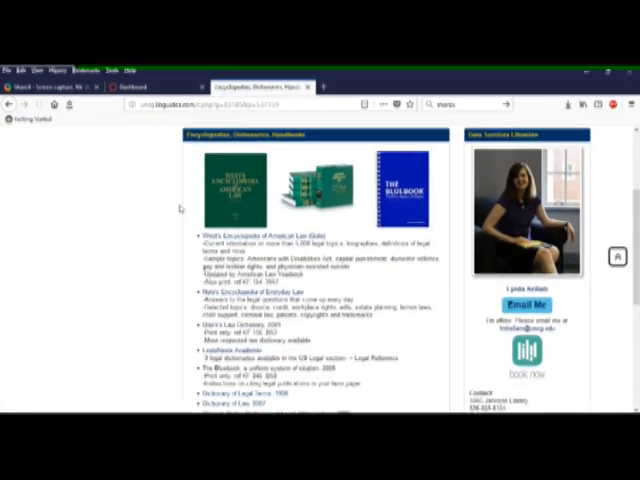
Step: Scroll through the Encyclopedias, Dictionaries, Handbooks page and the Websites, etc. page
scroll("down", 3)
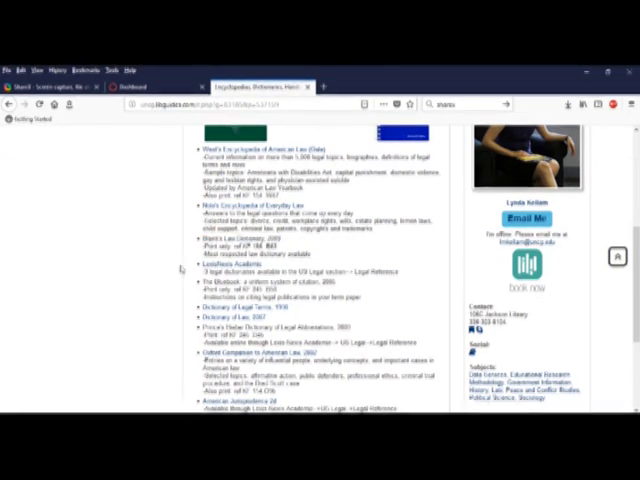
scroll("down", 3)
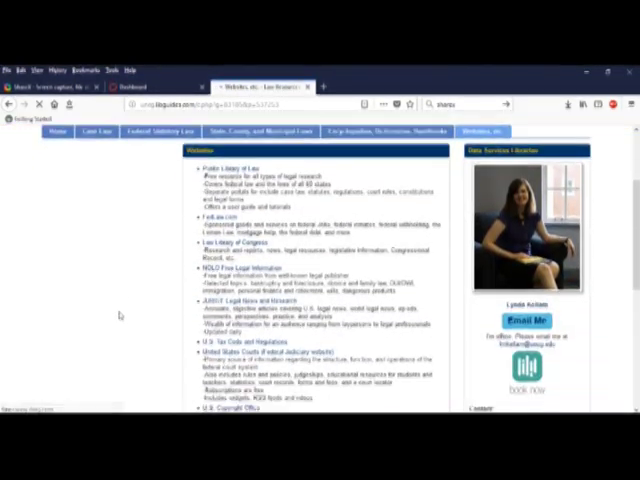
scroll("down", 3)
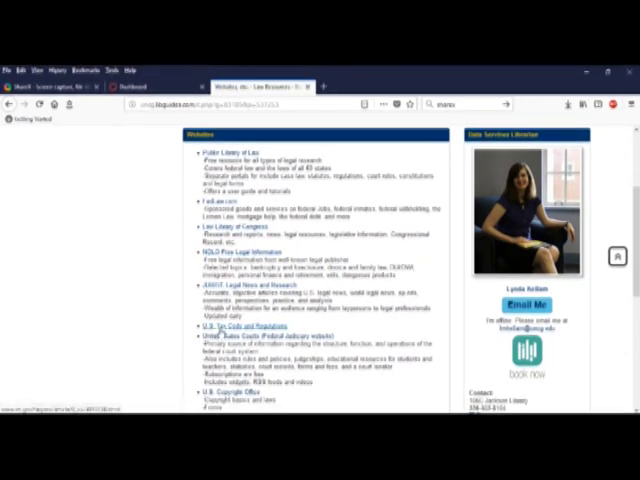
scroll("down", 3)
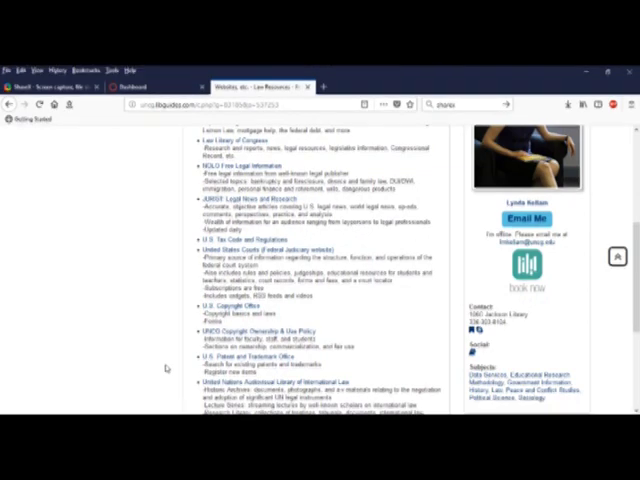
scroll("down", 3)
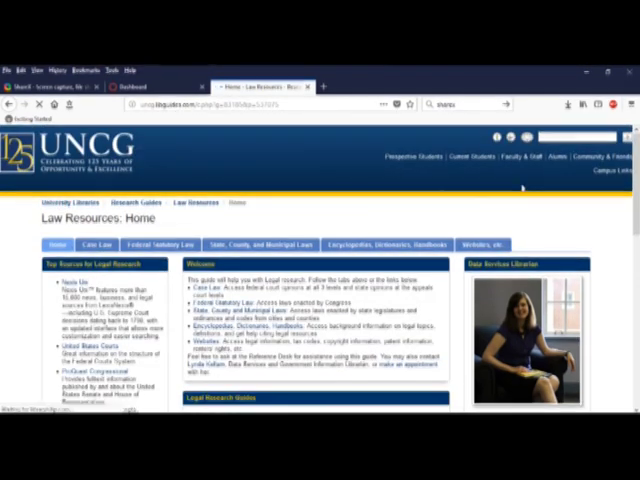
Step: Scroll down the Law Resources guide page as Nexis Uni opens
scroll("down", 3)
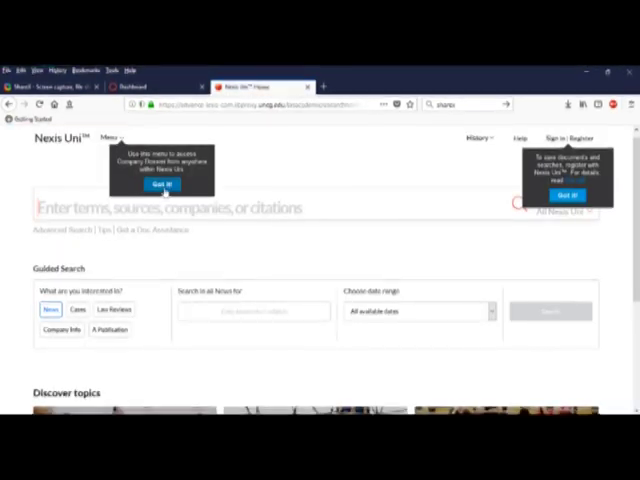
Step: Dismiss the Menu and Sign In tooltip popups with 'Got it'
left_click(163, 184)
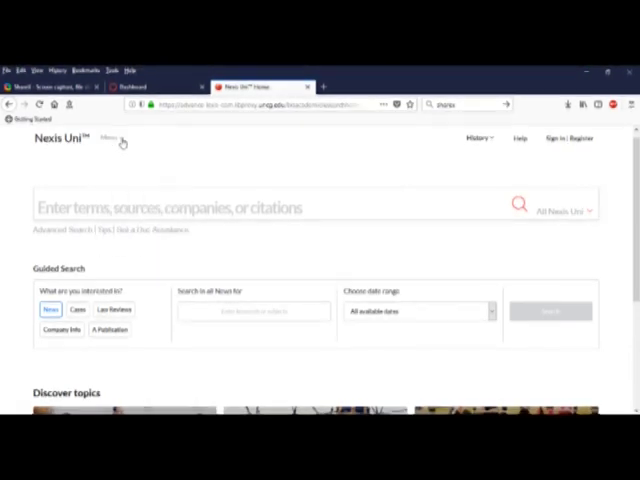
mouse_move(545, 235)
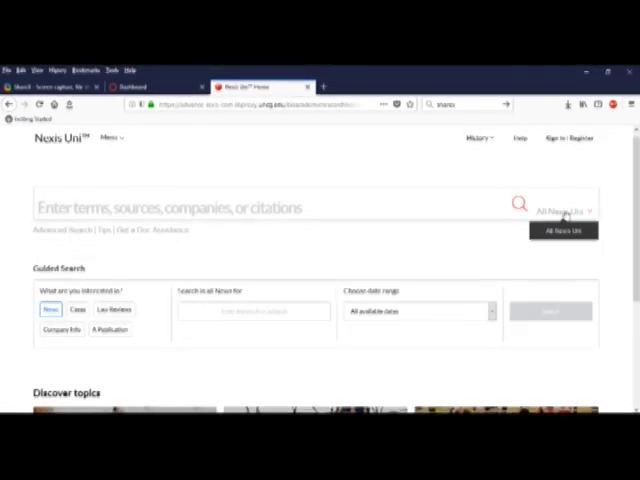
Step: Guided-search North Carolina state cases for 'bracket' limited to the last five years
scroll("down", 3)
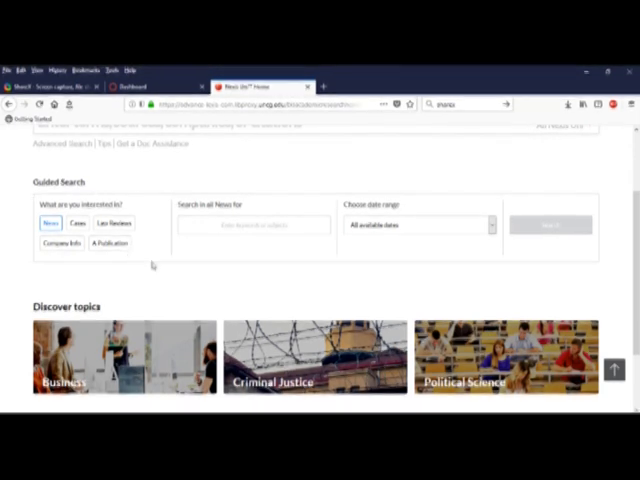
left_click(75, 223)
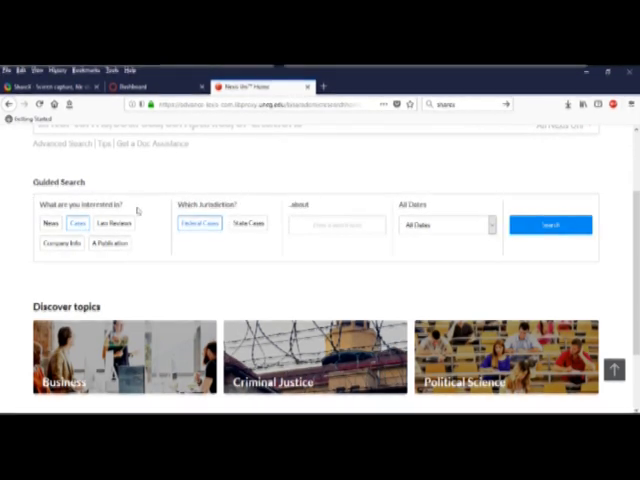
left_click(245, 223)
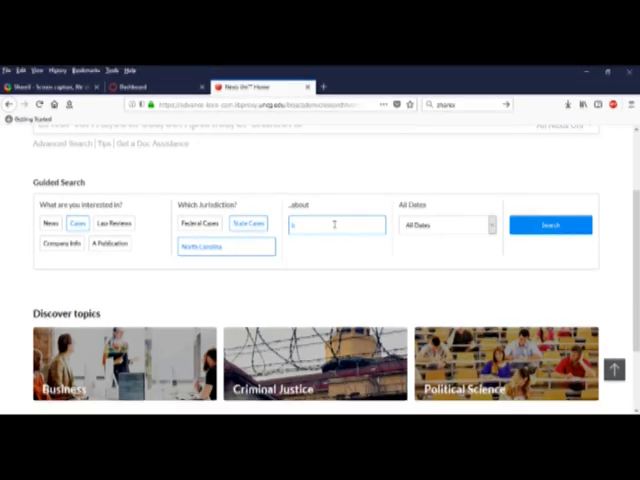
type("bracket")
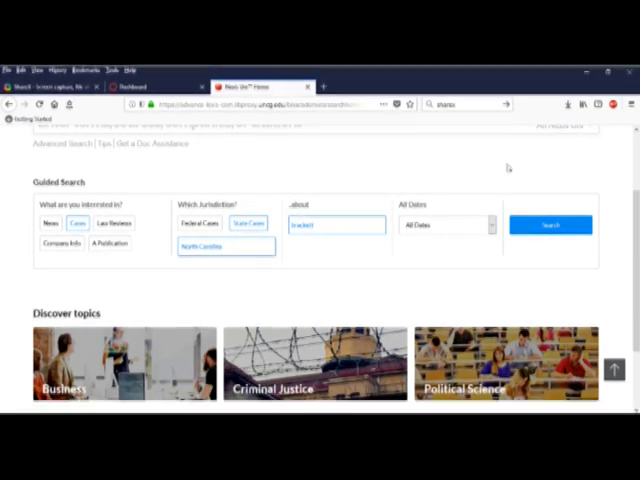
left_click(448, 224)
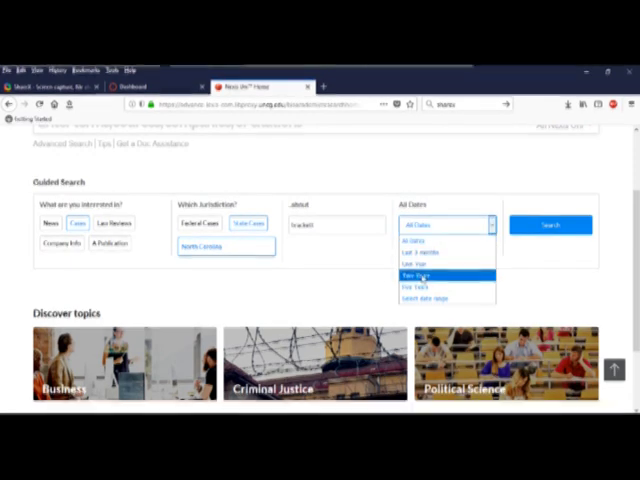
left_click(425, 287)
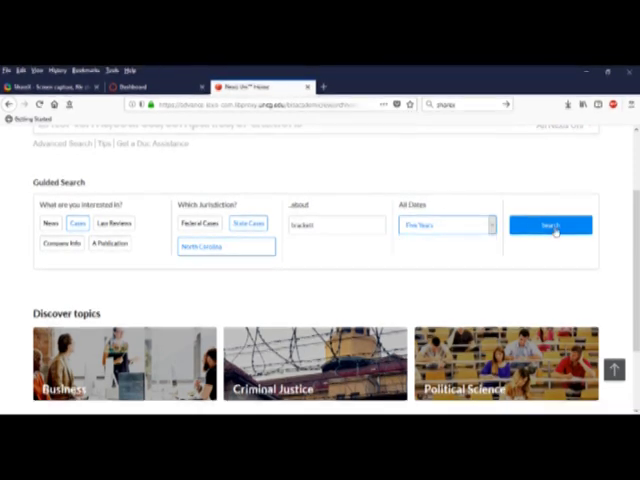
left_click(549, 224)
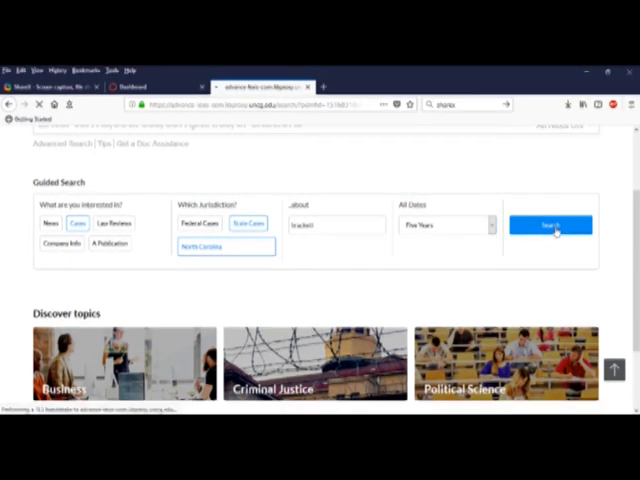
left_click(550, 224)
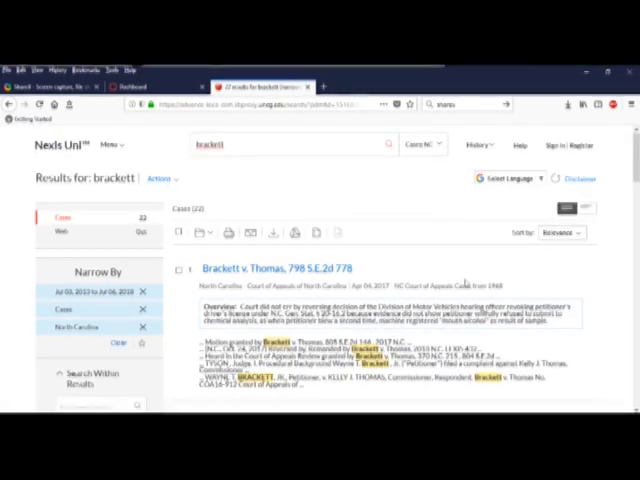
Step: Scroll through the 22 case results, led by Brackett v. Thomas, 798 S.E.2d 778
scroll("down", 3)
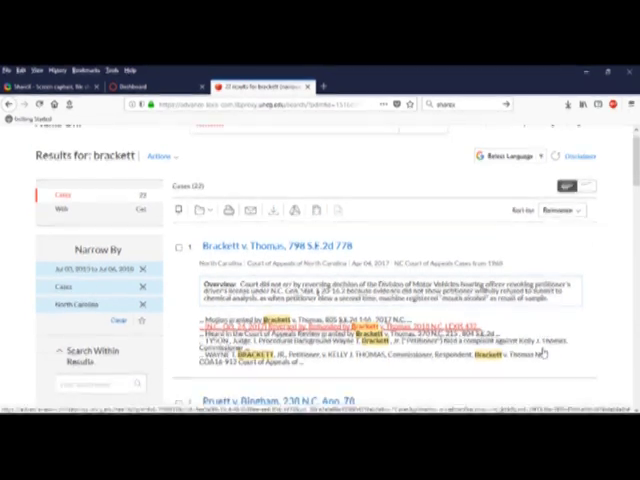
scroll("down", 3)
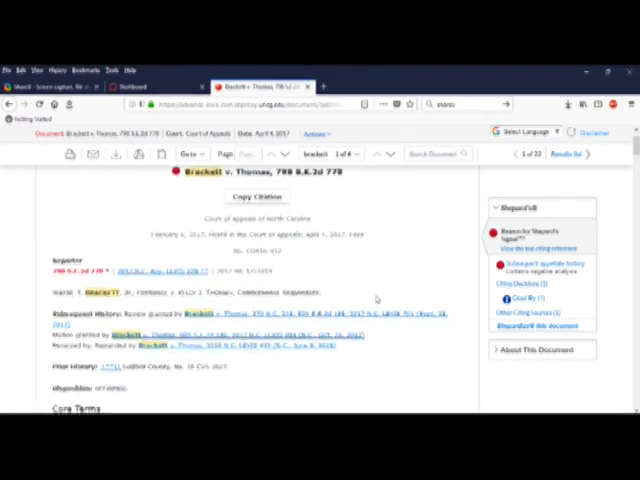
Step: Scroll through Brackett v. Thomas's Core Terms, Case Summary and procedural background
scroll("down", 3)
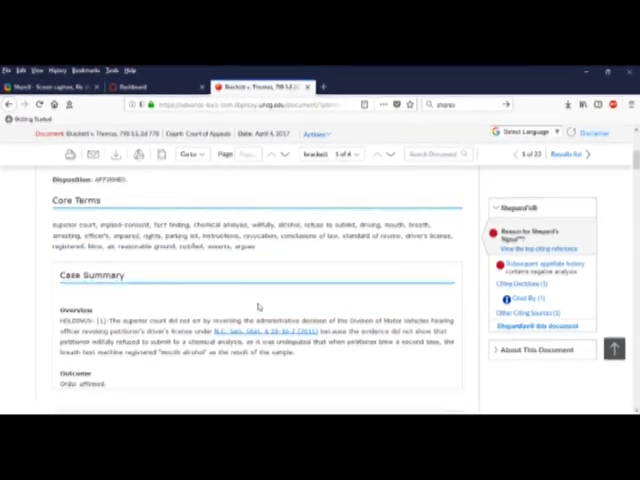
scroll("down", 3)
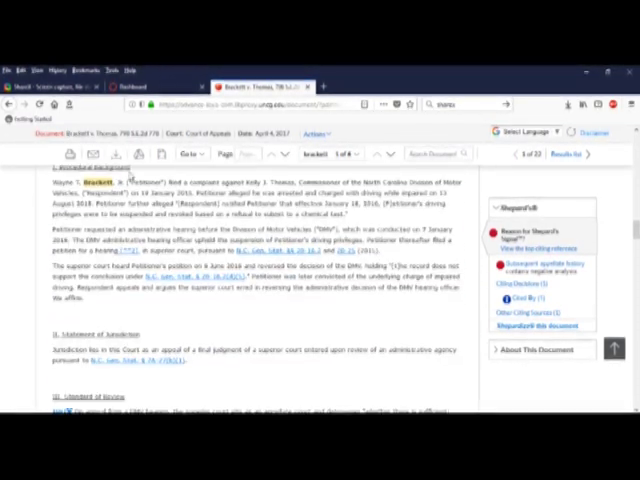
scroll("down", 3)
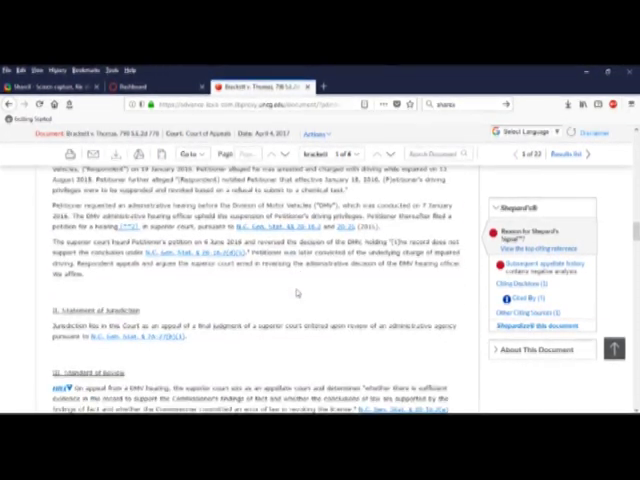
scroll("down", 3)
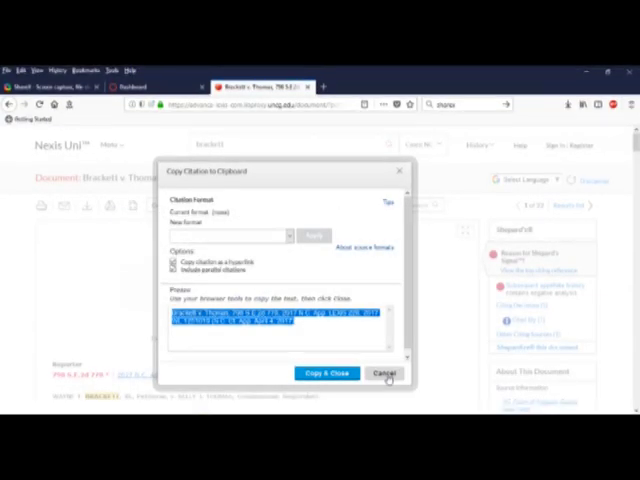
Step: Close the Copy Citation to Clipboard dialog once the Brackett v. Thomas citation is copied
left_click(384, 373)
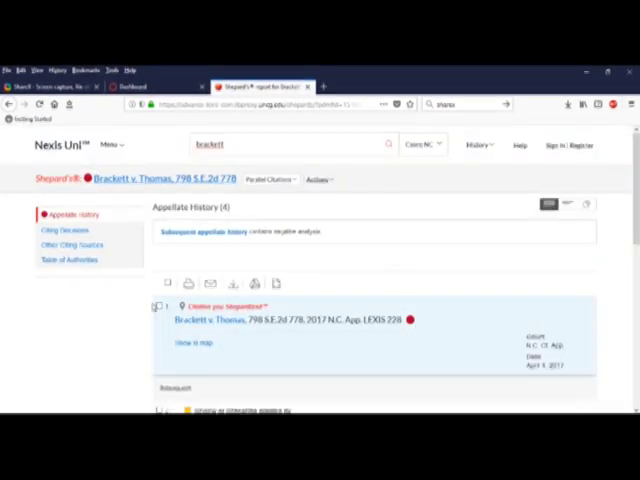
Step: Scroll through the four Appellate History entries down to the Shepard's Signal legend
scroll("down", 3)
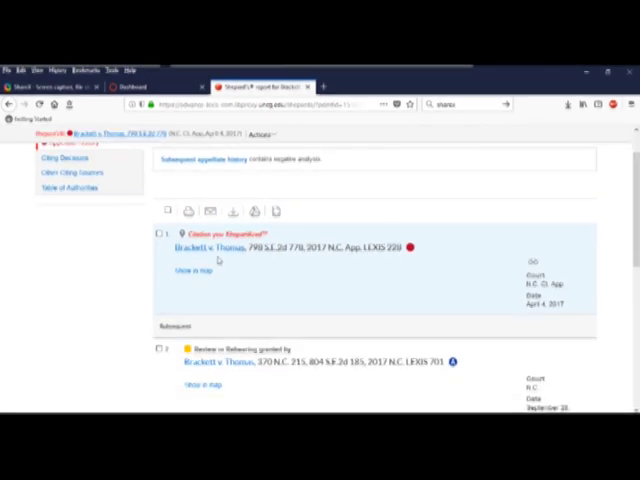
scroll("down", 3)
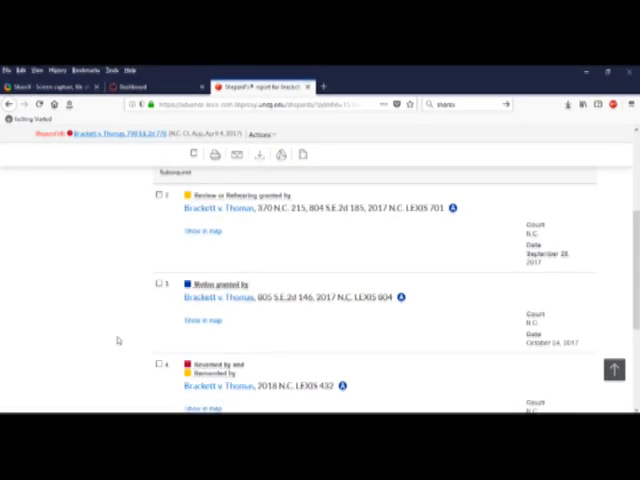
scroll("down", 3)
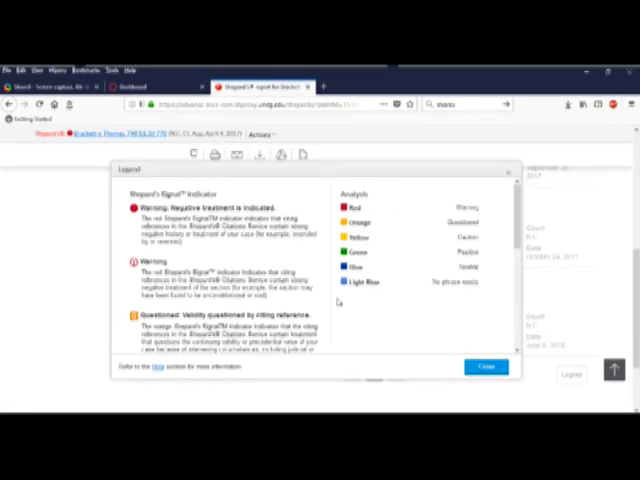
scroll("down", 3)
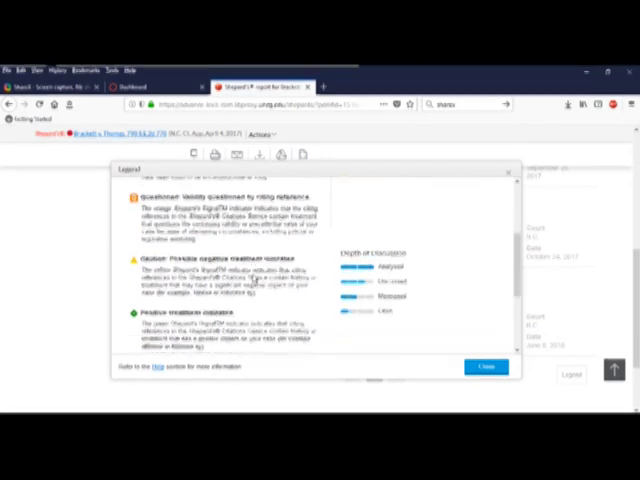
scroll("down", 3)
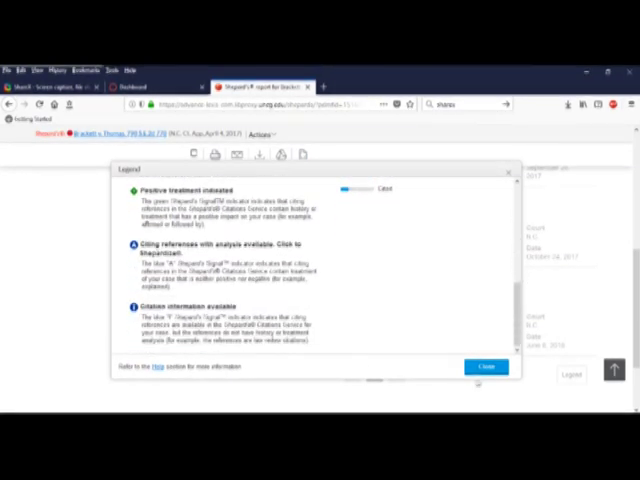
left_click(492, 367)
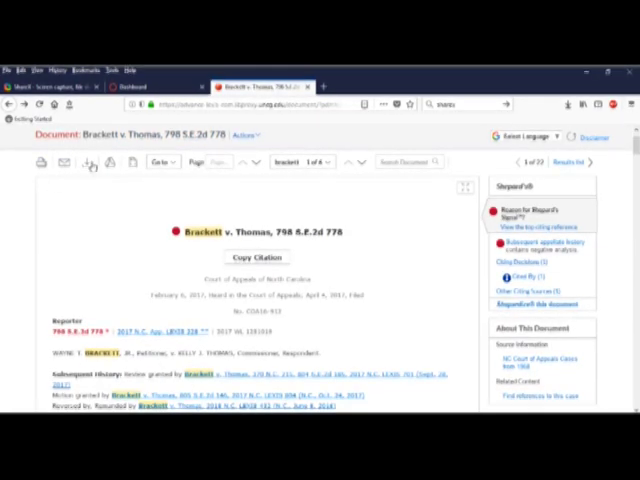
mouse_move(113, 162)
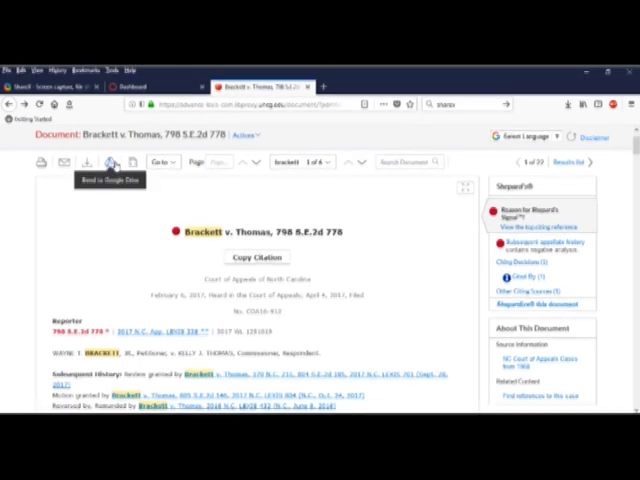
mouse_move(123, 196)
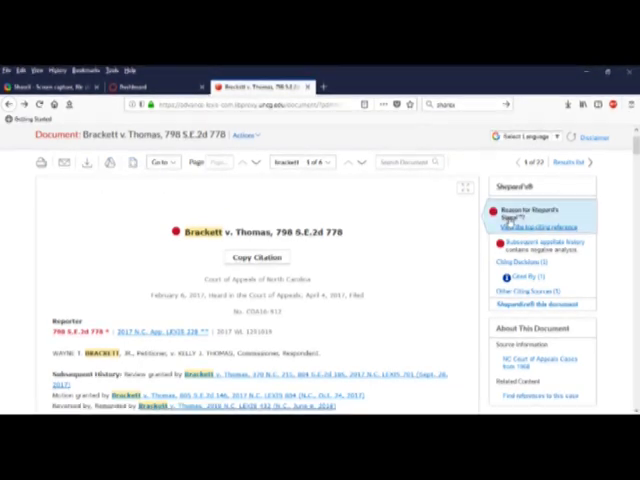
Step: Open the Select Language dropdown on the Brackett v. Thomas document
left_click(527, 136)
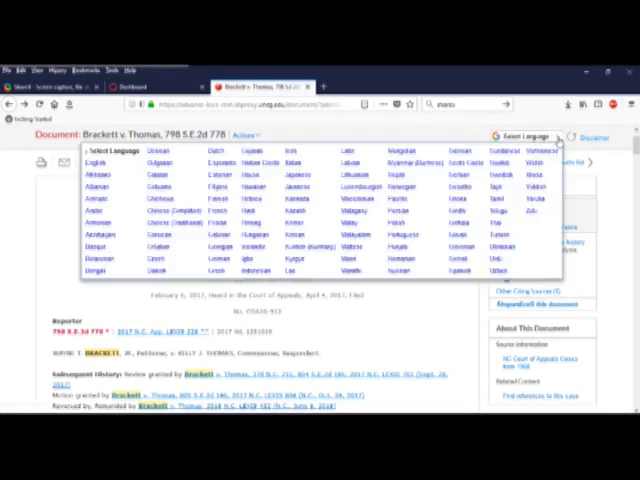